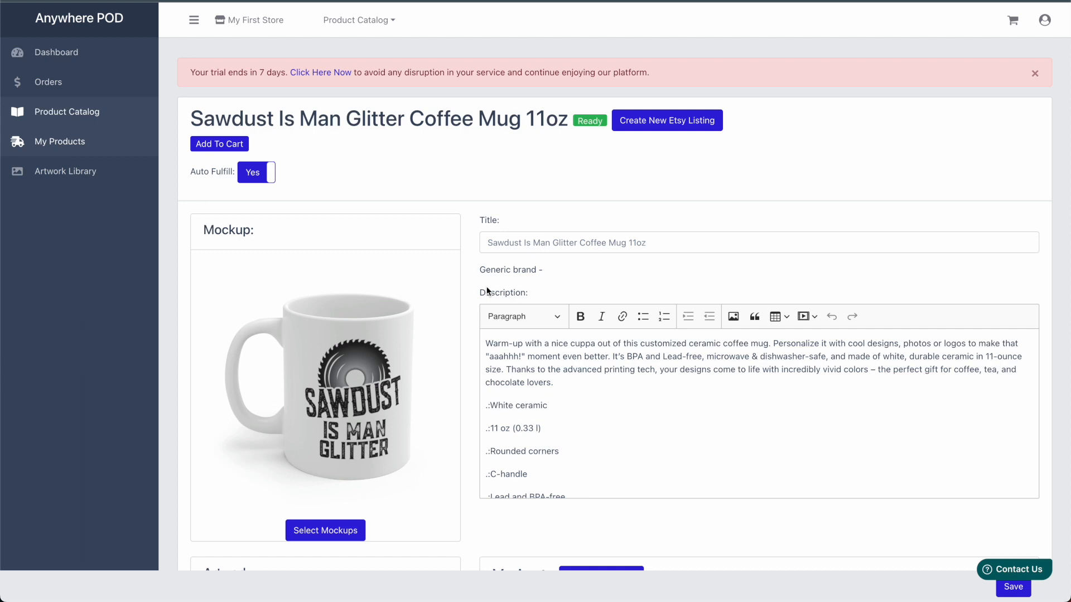
Step: Bring up the Mugs supplier catalog and open Ceramic Coffee Cups, 11oz, 15oz
{"action": "left_click", "coordinate": [1034, 73]}
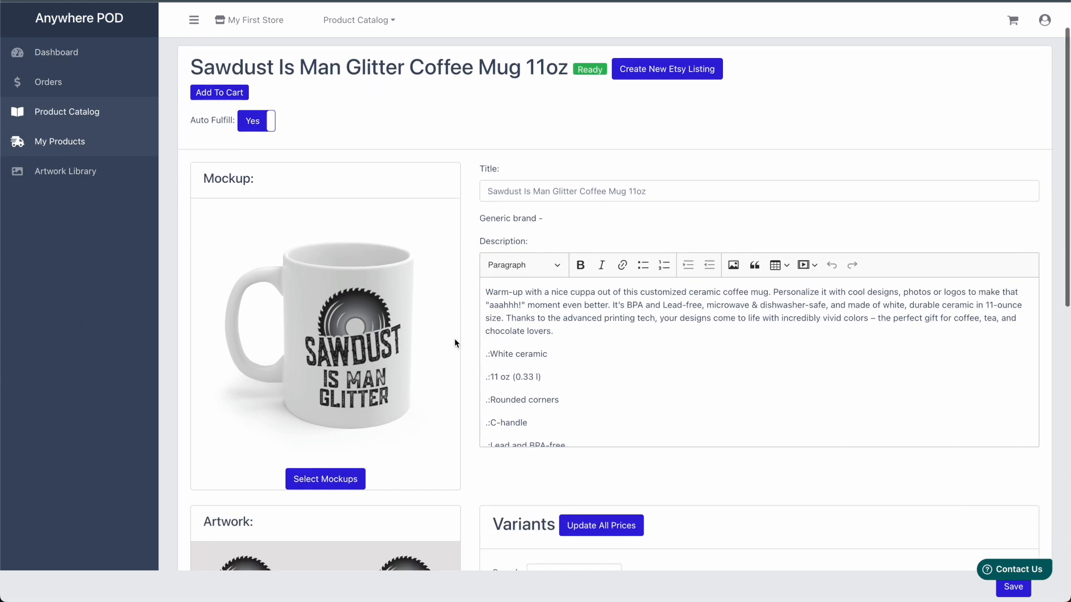
{"action": "scroll", "scroll_direction": "down", "scroll_amount": 3}
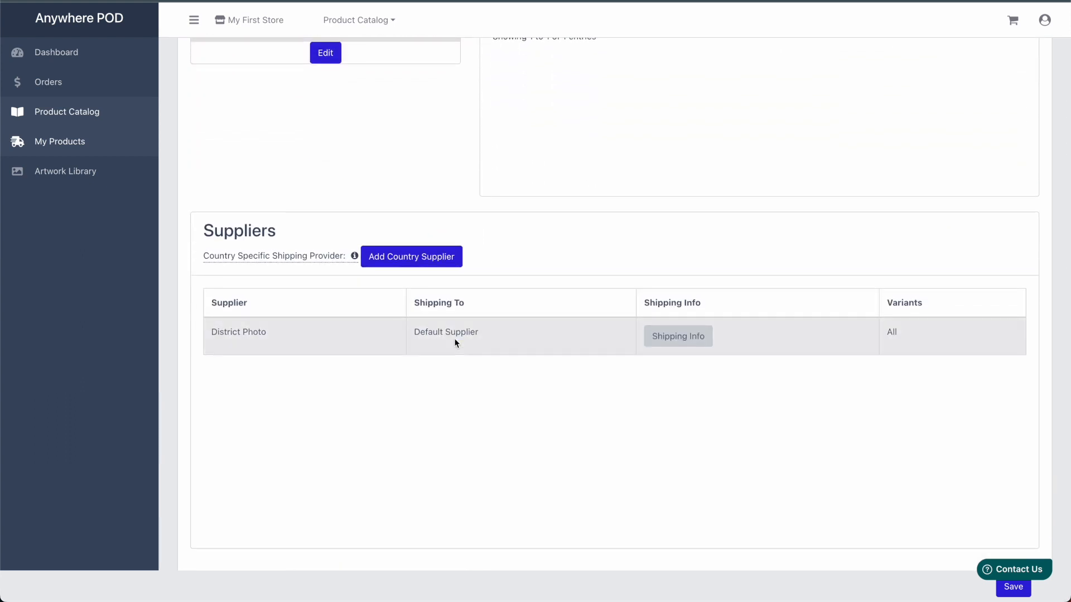
{"action": "mouse_move", "coordinate": [411, 256]}
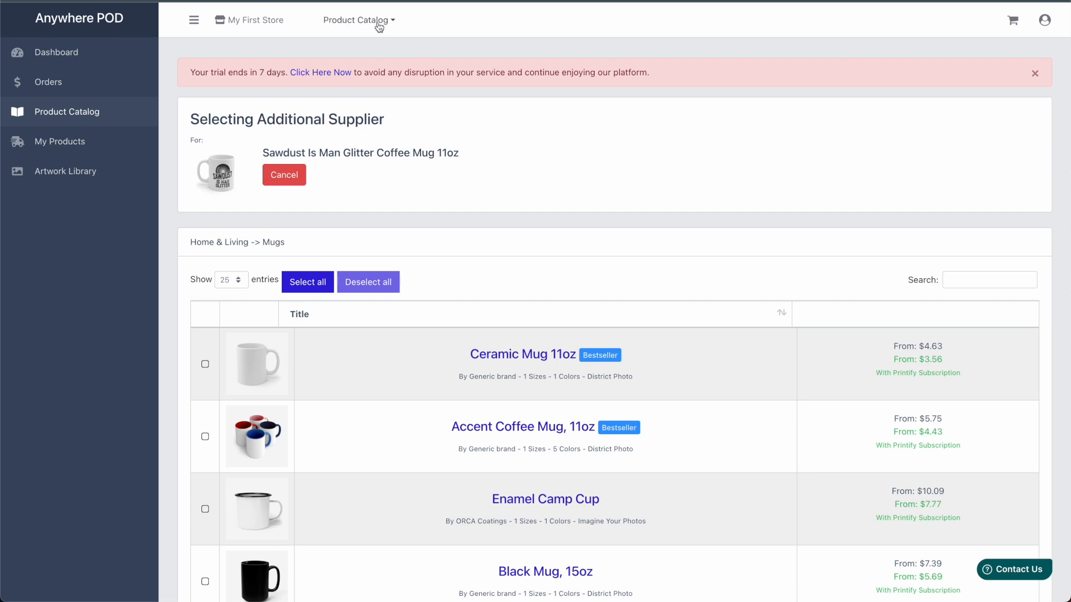
{"action": "left_click", "coordinate": [355, 20]}
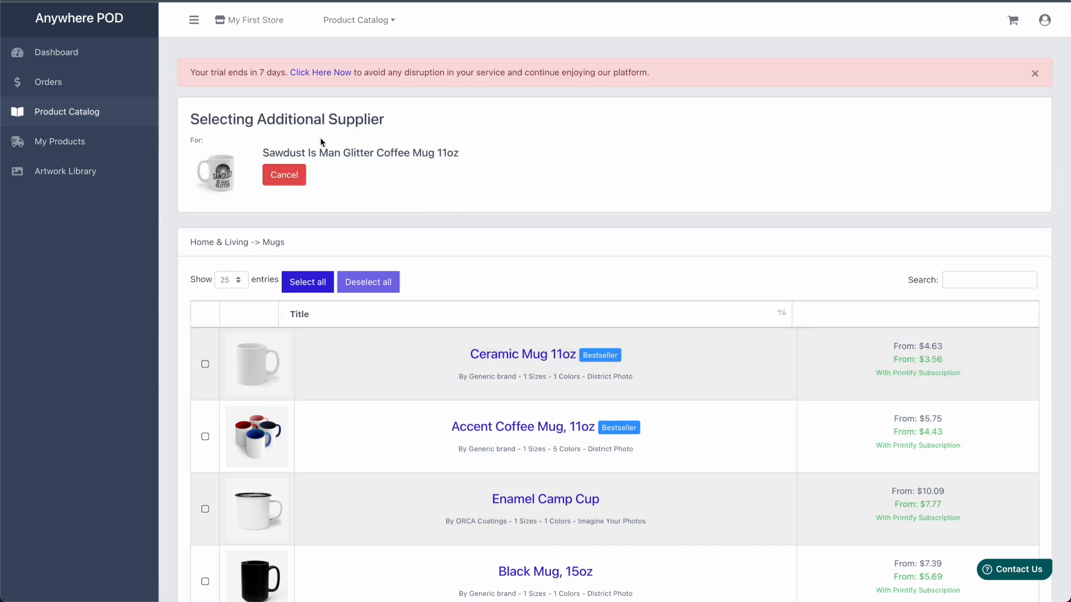
{"action": "scroll", "scroll_direction": "down", "scroll_amount": 3}
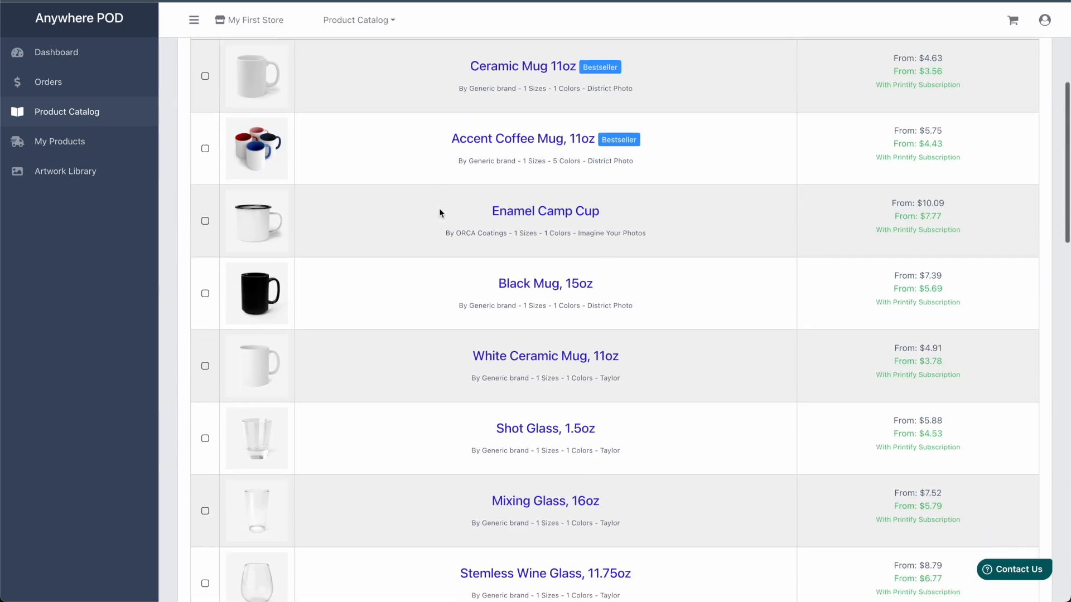
{"action": "scroll", "scroll_direction": "down", "scroll_amount": 3}
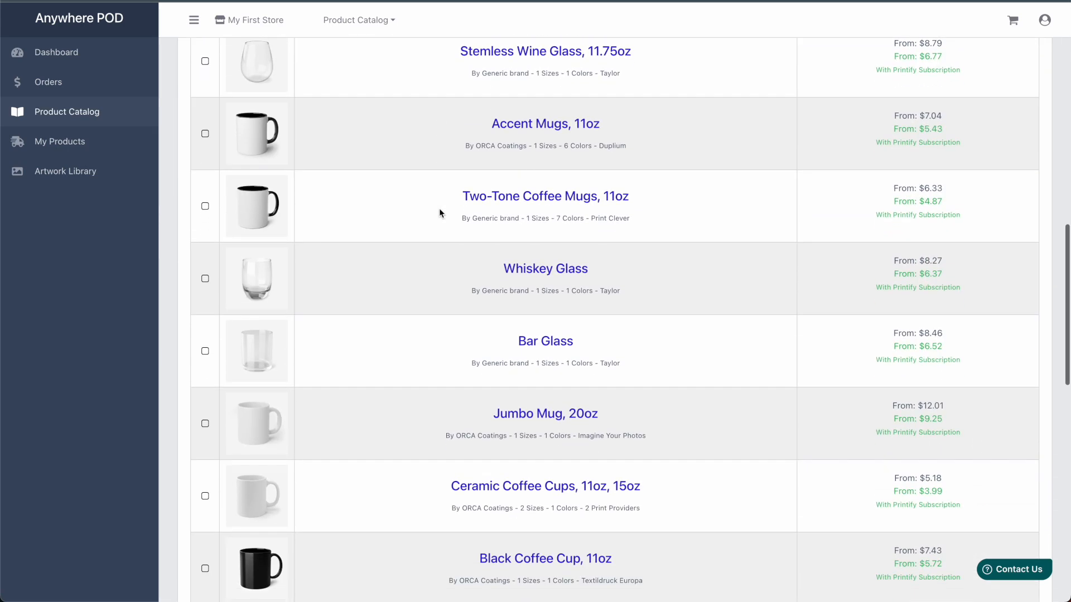
{"action": "scroll", "scroll_direction": "down", "scroll_amount": 3}
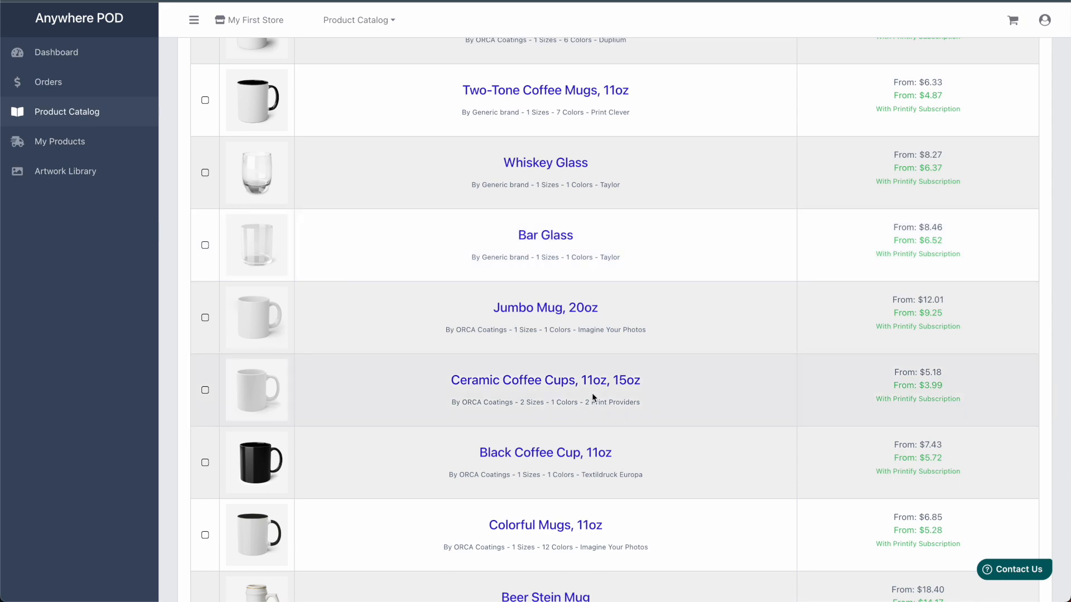
{"action": "left_click", "coordinate": [545, 380]}
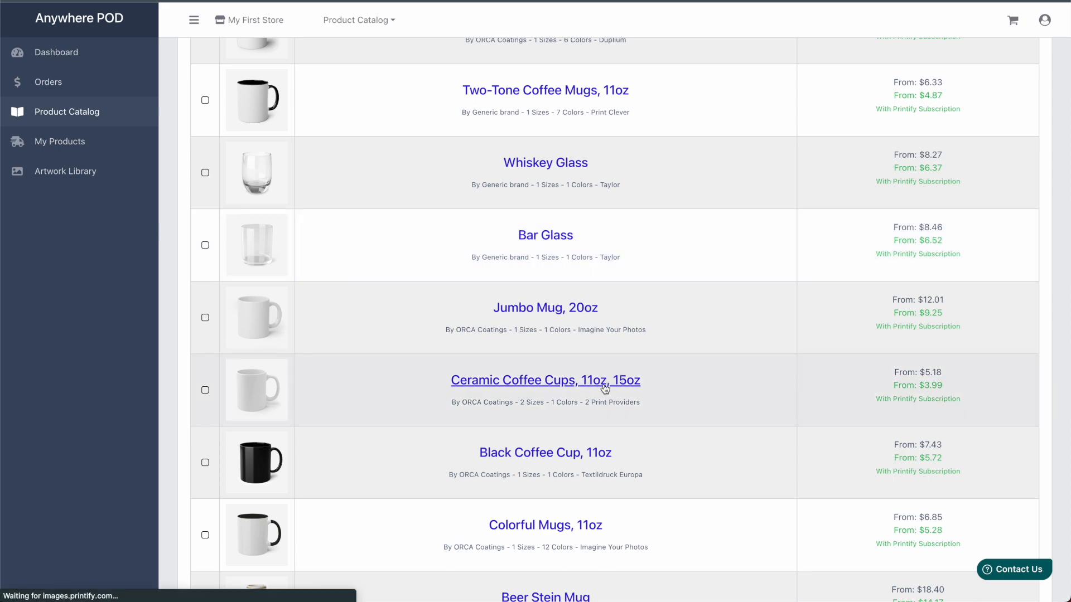
Step: Review Harrier's Ceramic Coffee Cups shipping rates and pick Harrier as supplier
{"action": "left_click", "coordinate": [545, 380]}
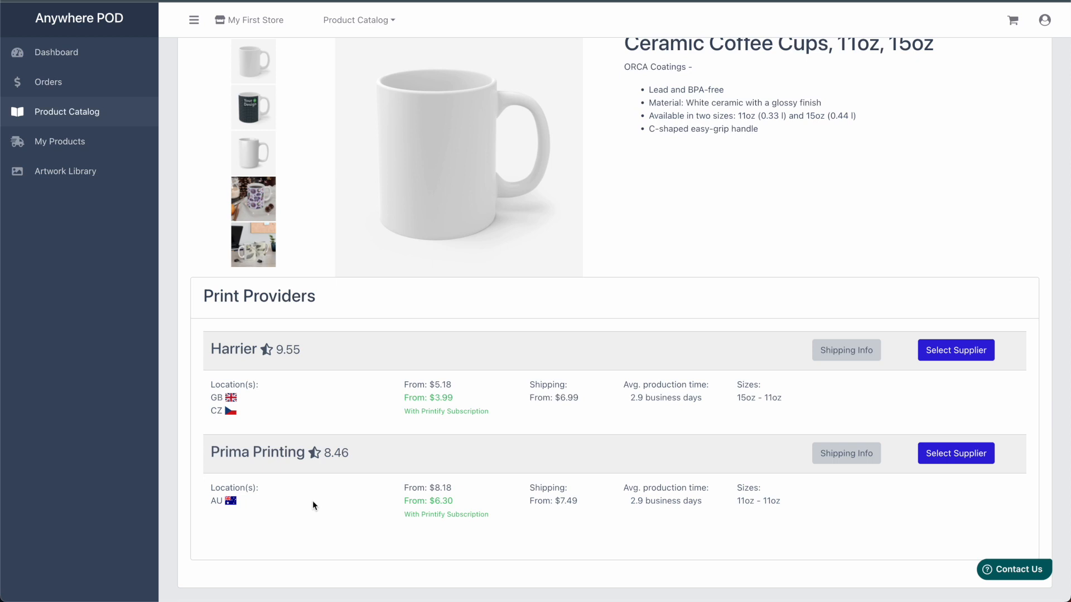
{"action": "mouse_move", "coordinate": [273, 416]}
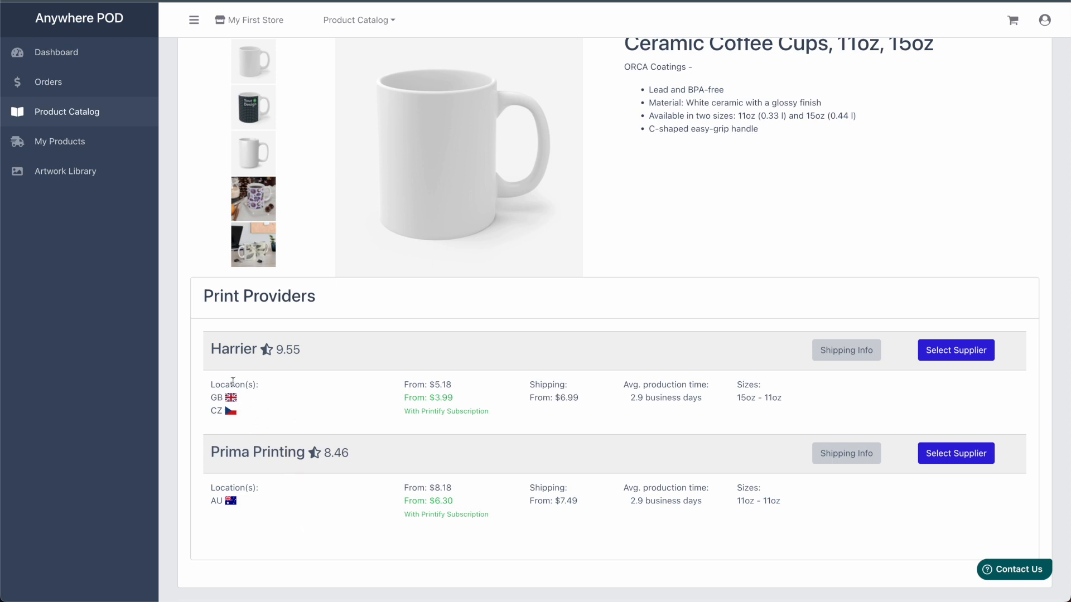
{"action": "left_click", "coordinate": [846, 349]}
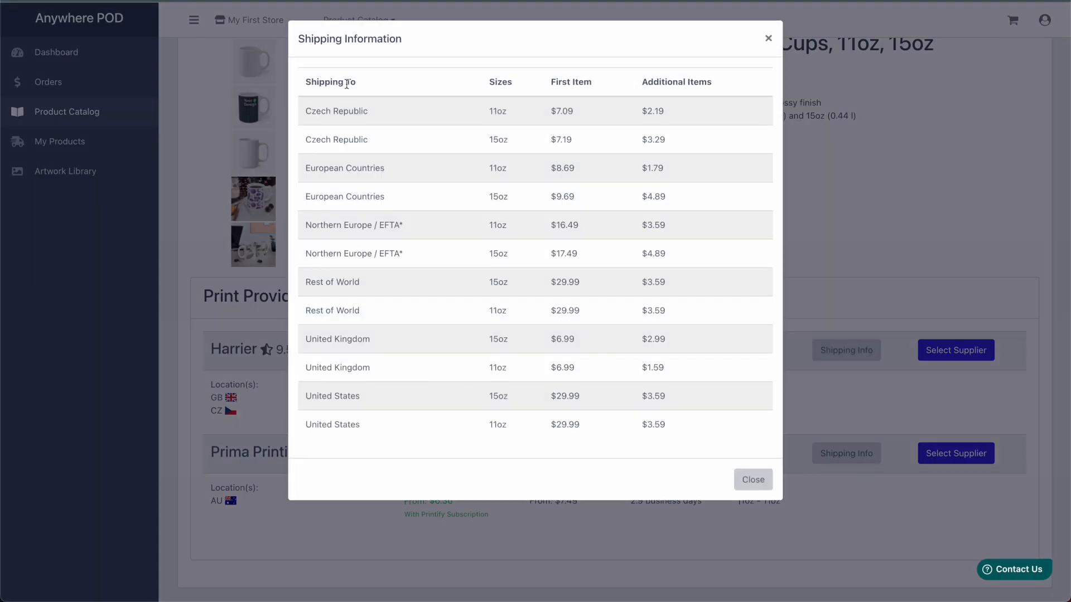
{"action": "double_click", "coordinate": [336, 110]}
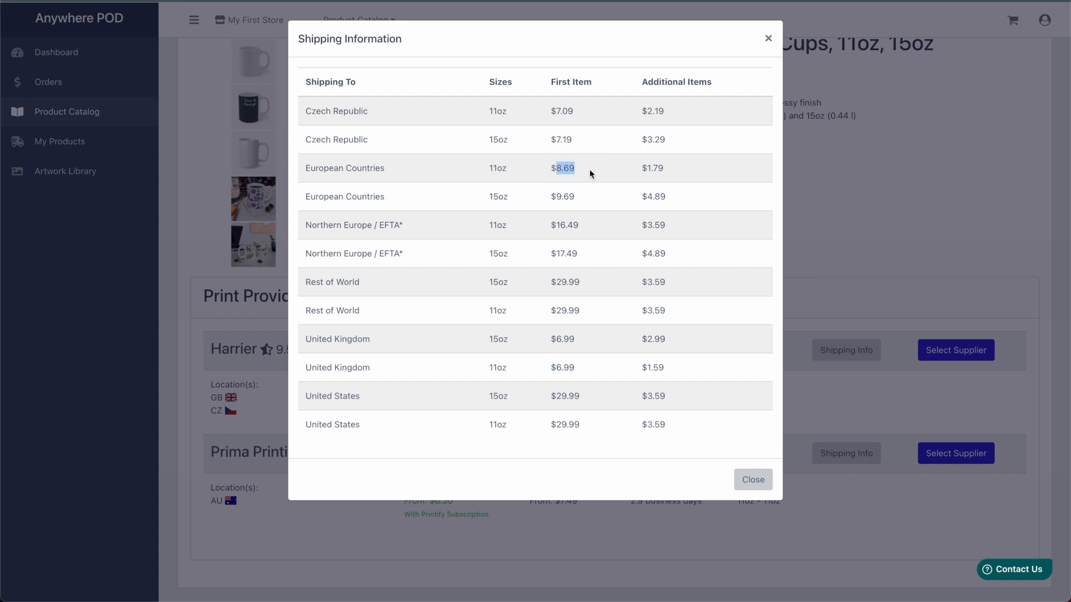
{"action": "left_click", "coordinate": [752, 480]}
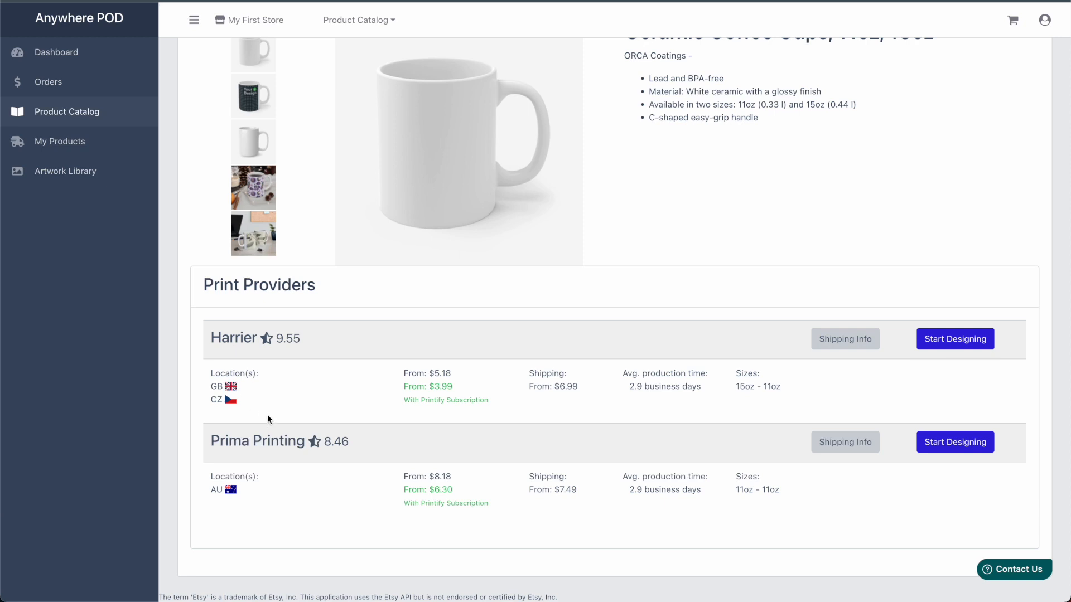
{"action": "mouse_move", "coordinate": [456, 401]}
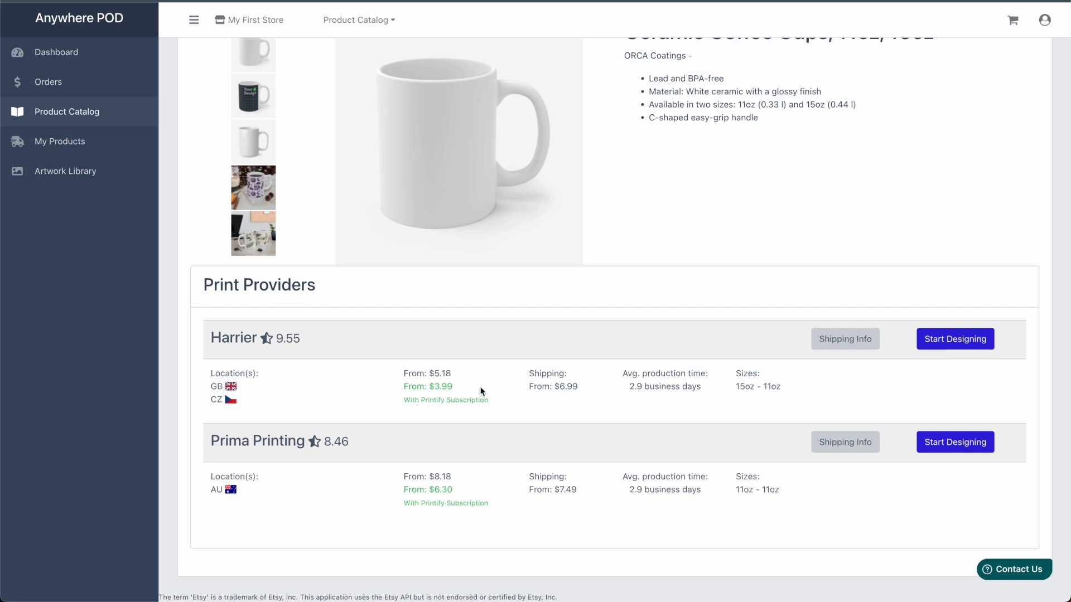
{"action": "mouse_move", "coordinate": [457, 396]}
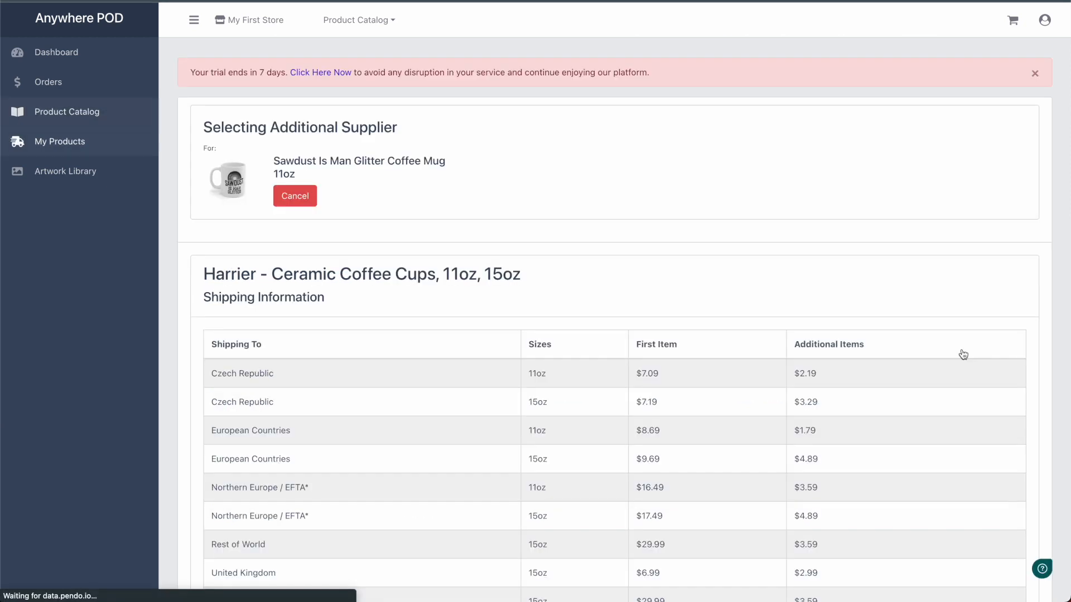
Step: Assign Czech Republic, United Kingdom and European Union to Harrier, removing unavailable sizes, and submit
{"action": "scroll", "scroll_direction": "down", "scroll_amount": 3}
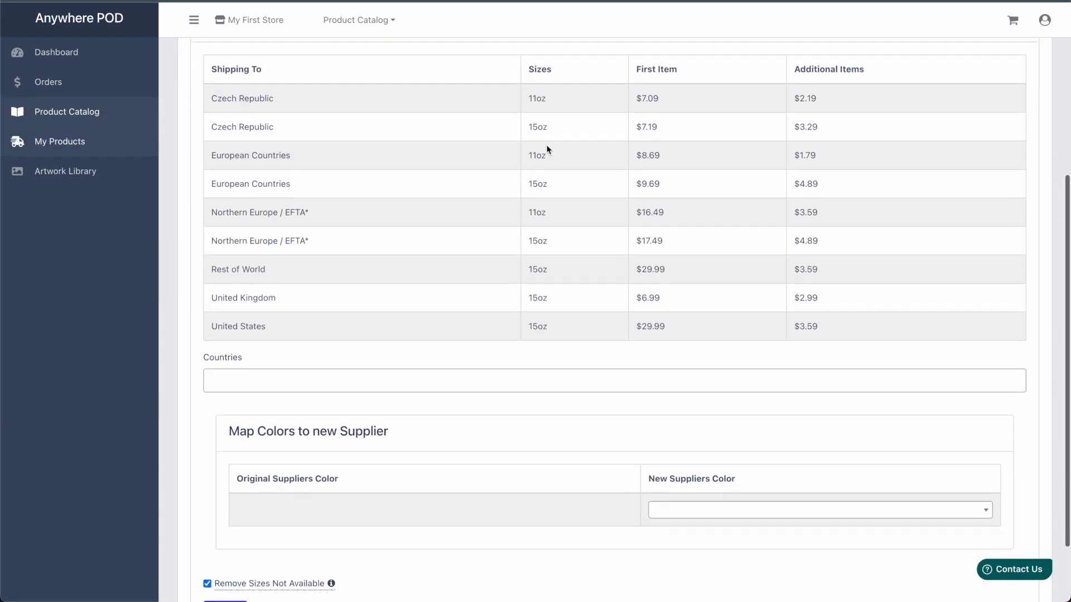
{"action": "left_click", "coordinate": [614, 380]}
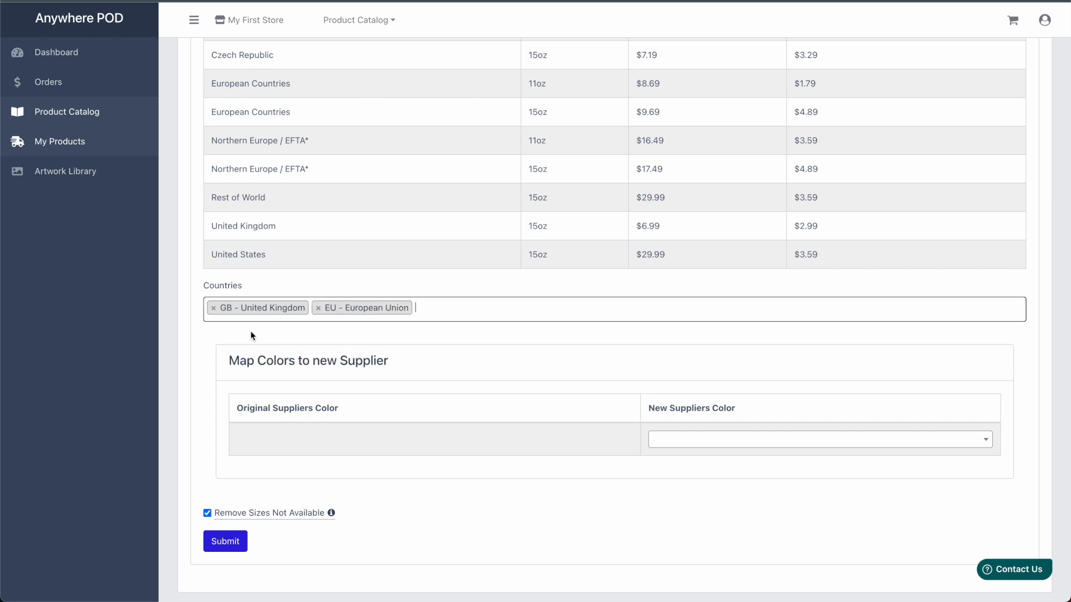
{"action": "mouse_move", "coordinate": [465, 313]}
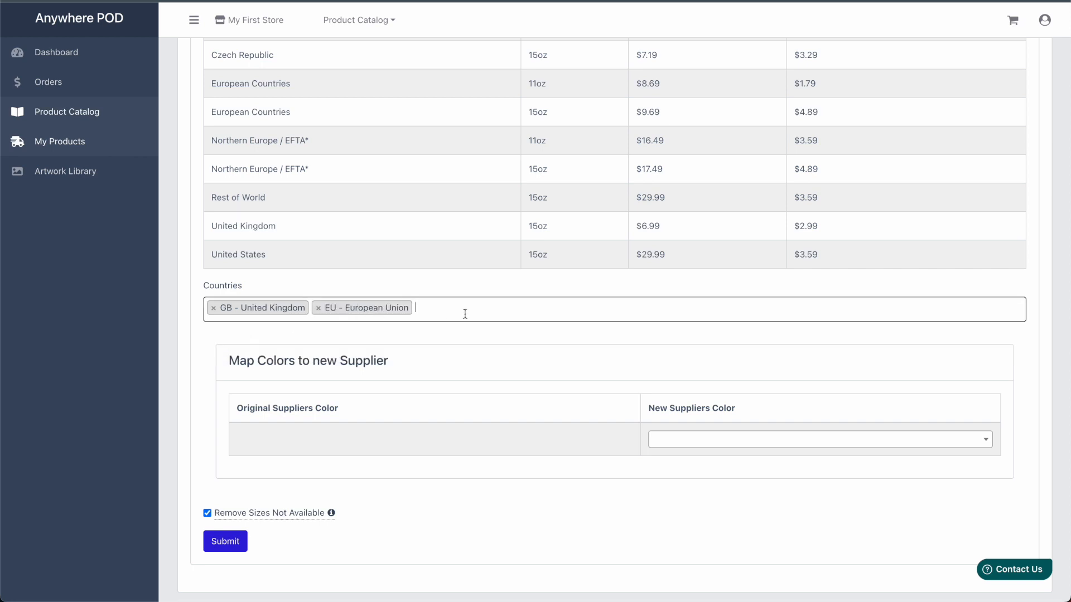
{"action": "type", "text": "Cz"}
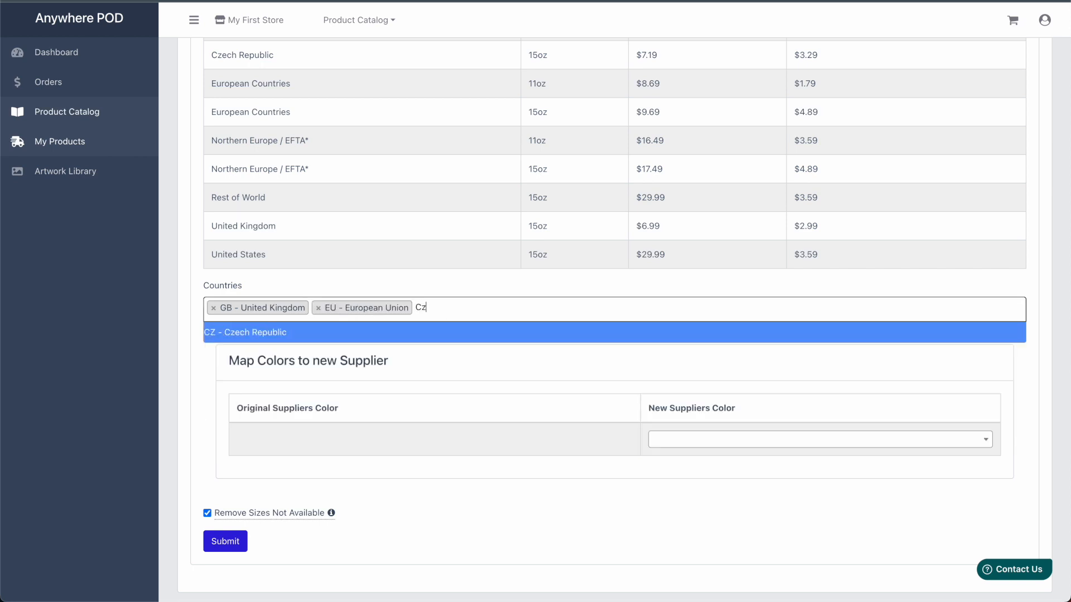
{"action": "left_click", "coordinate": [244, 332]}
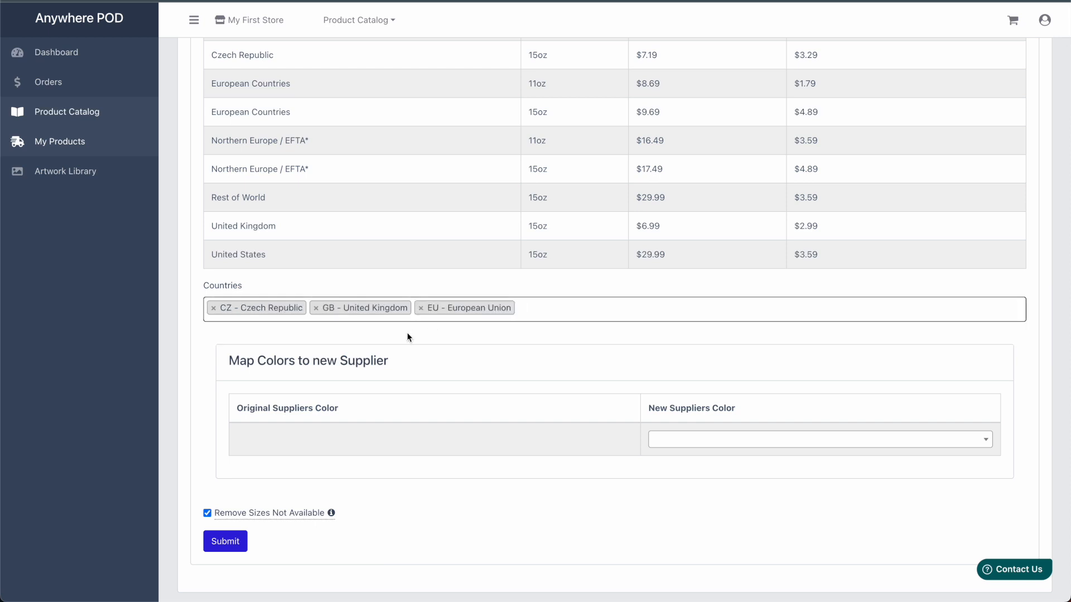
{"action": "mouse_move", "coordinate": [381, 437]}
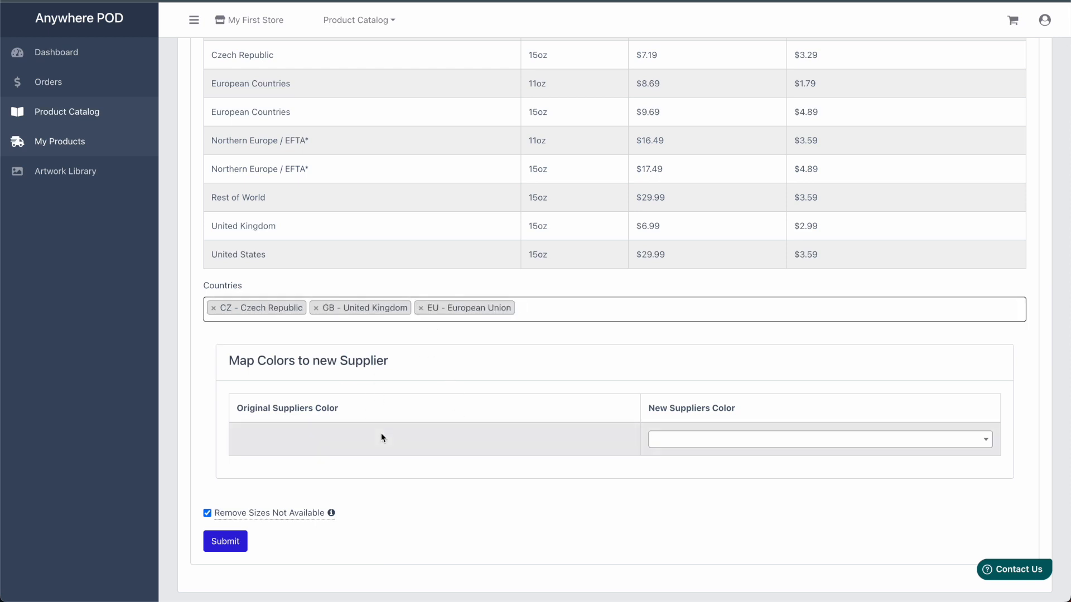
{"action": "mouse_move", "coordinate": [395, 435]}
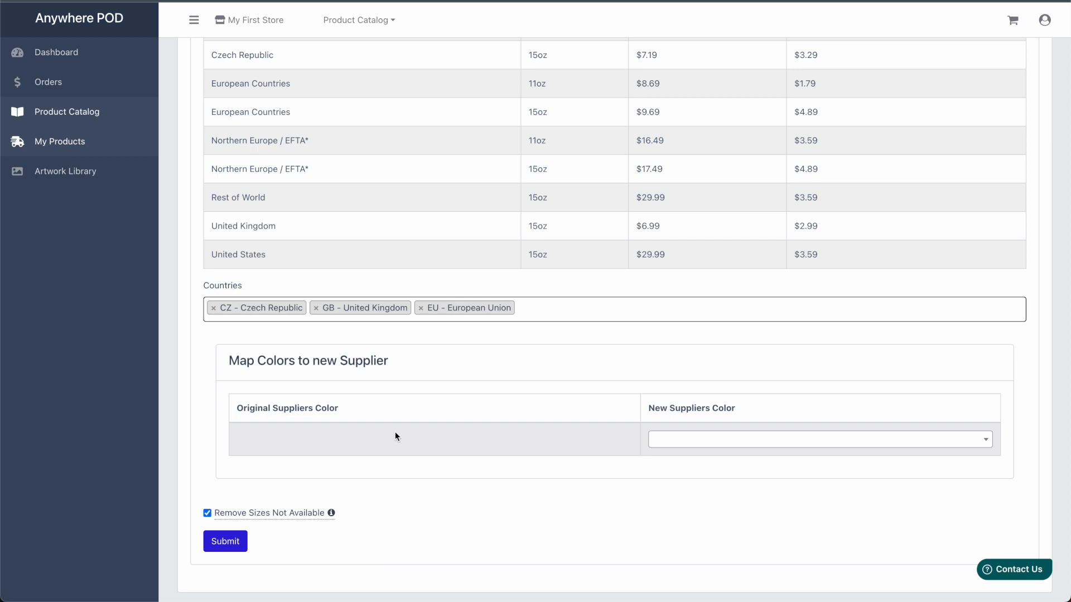
{"action": "mouse_move", "coordinate": [548, 448]}
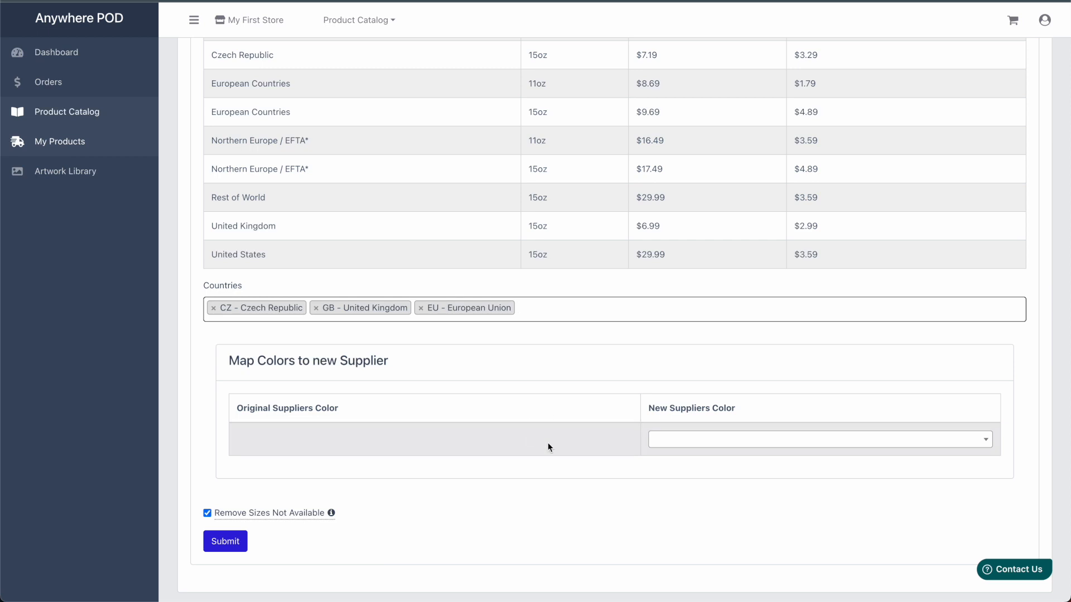
{"action": "mouse_move", "coordinate": [631, 450]}
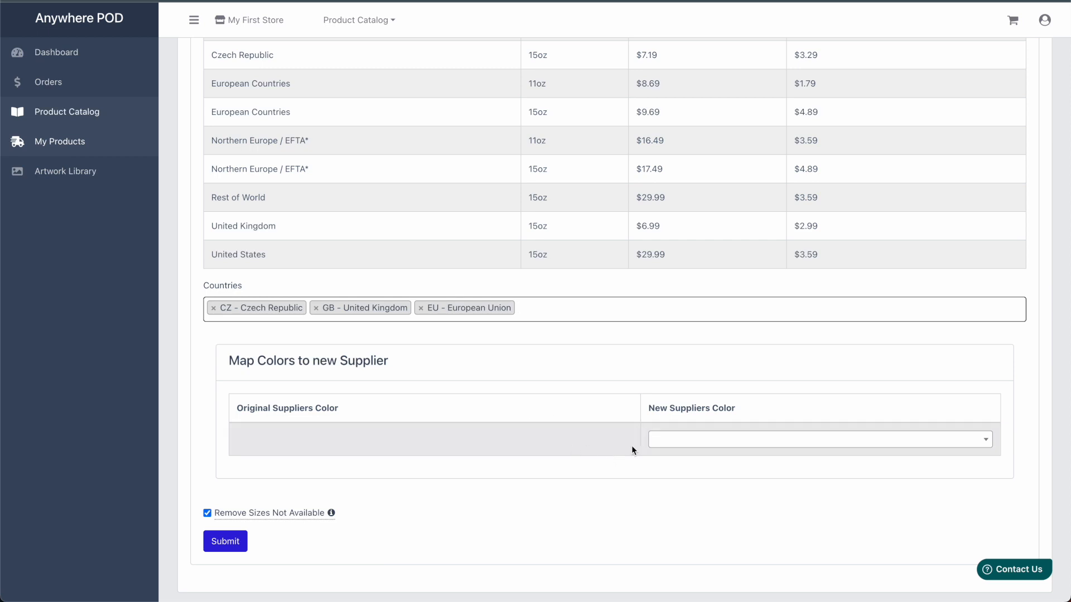
{"action": "mouse_move", "coordinate": [305, 431]}
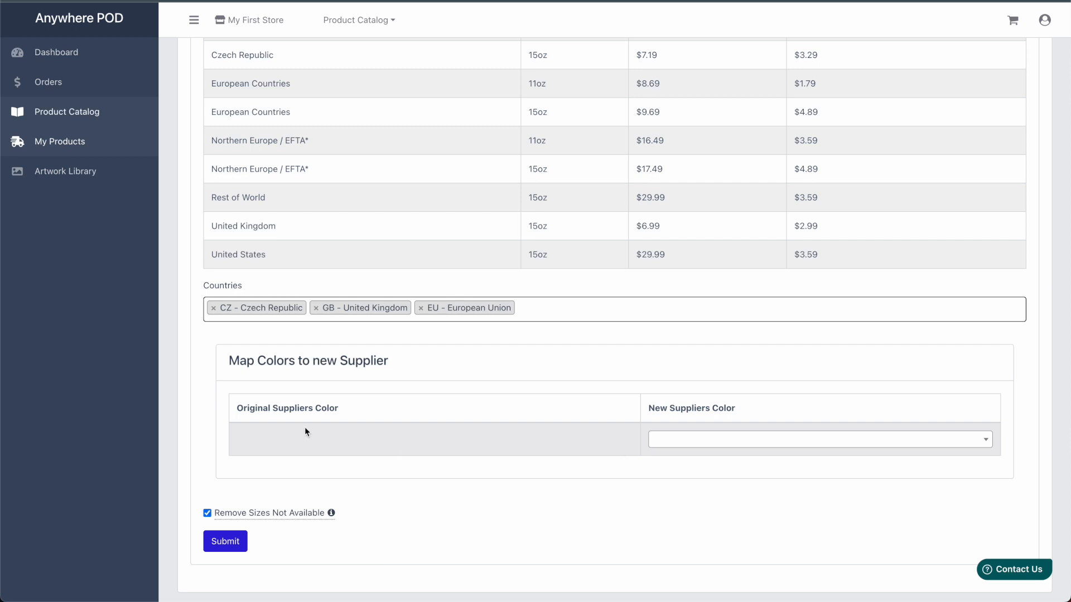
{"action": "mouse_move", "coordinate": [270, 446]}
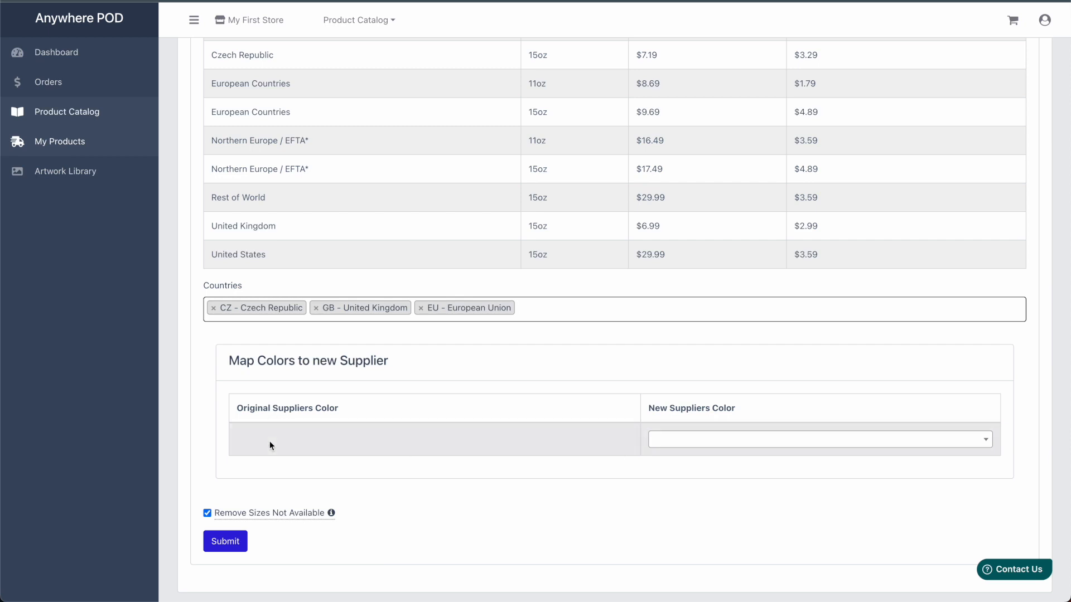
{"action": "mouse_move", "coordinate": [329, 460]}
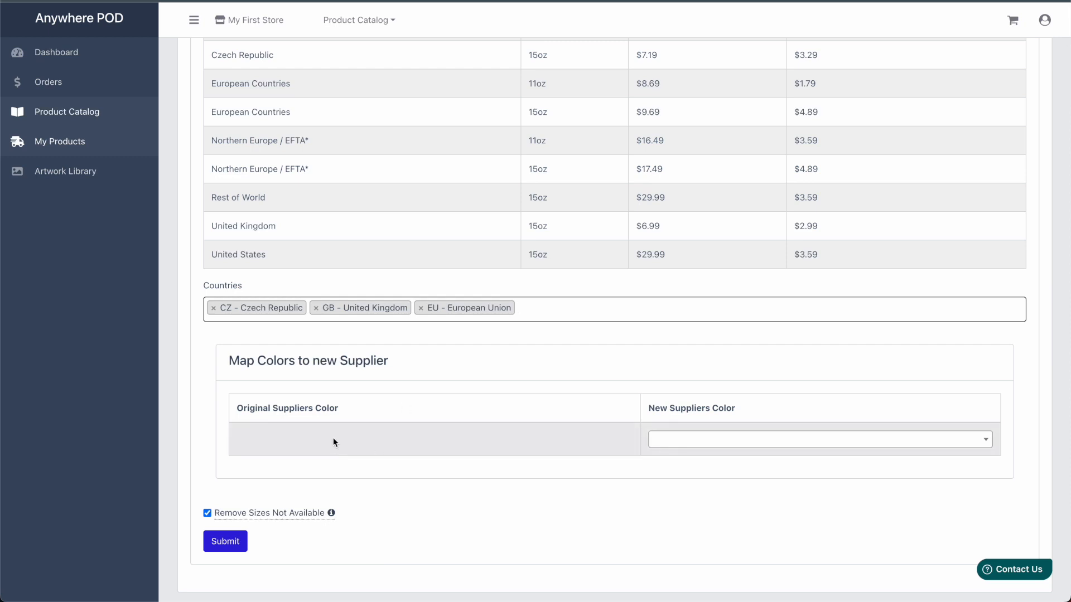
{"action": "mouse_move", "coordinate": [248, 504]}
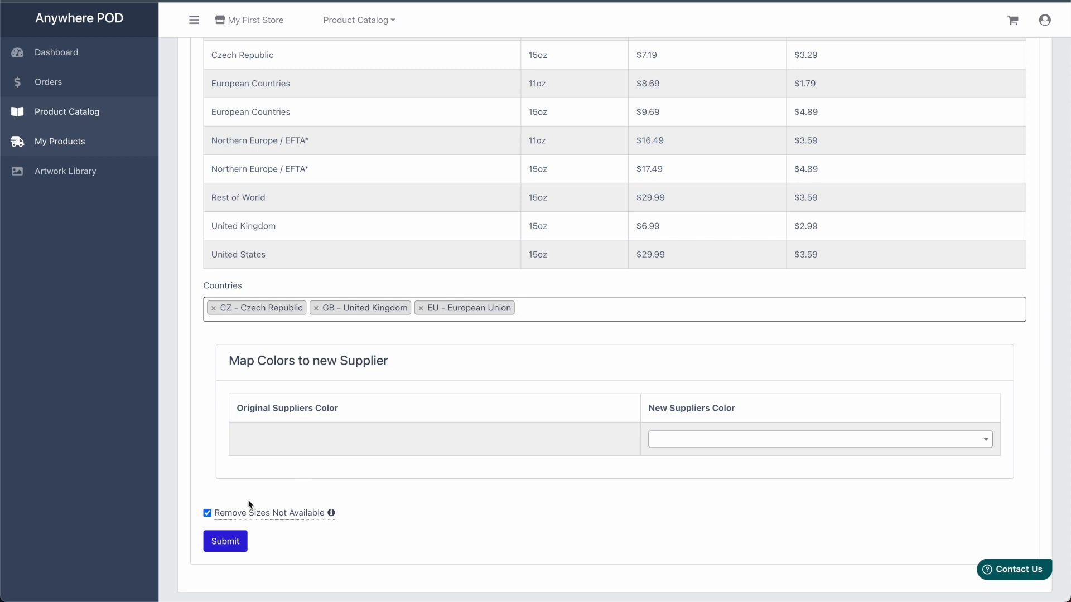
{"action": "mouse_move", "coordinate": [323, 512]}
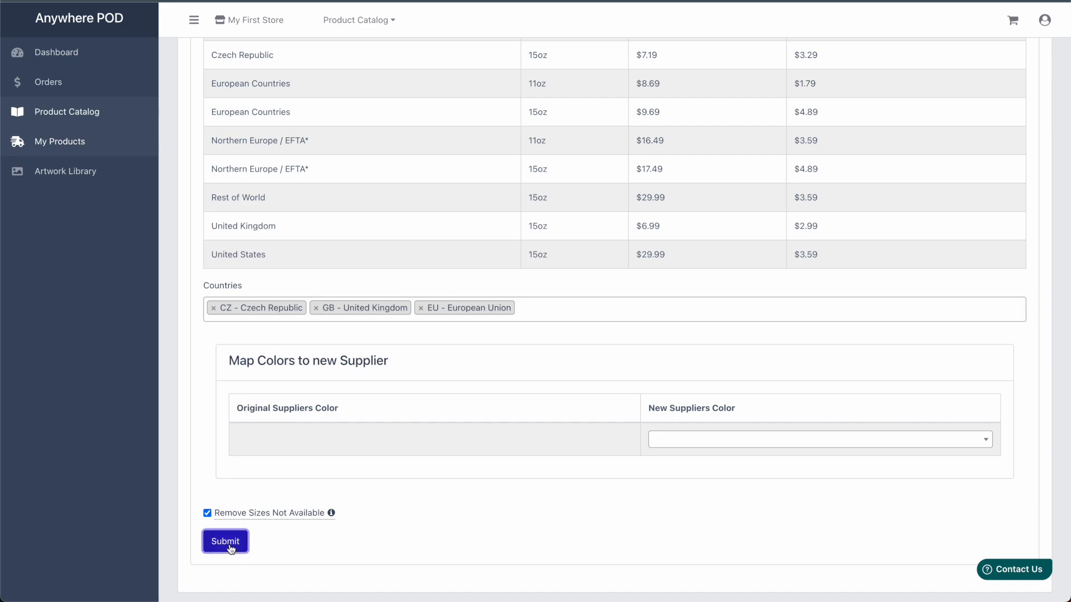
{"action": "left_click", "coordinate": [225, 541]}
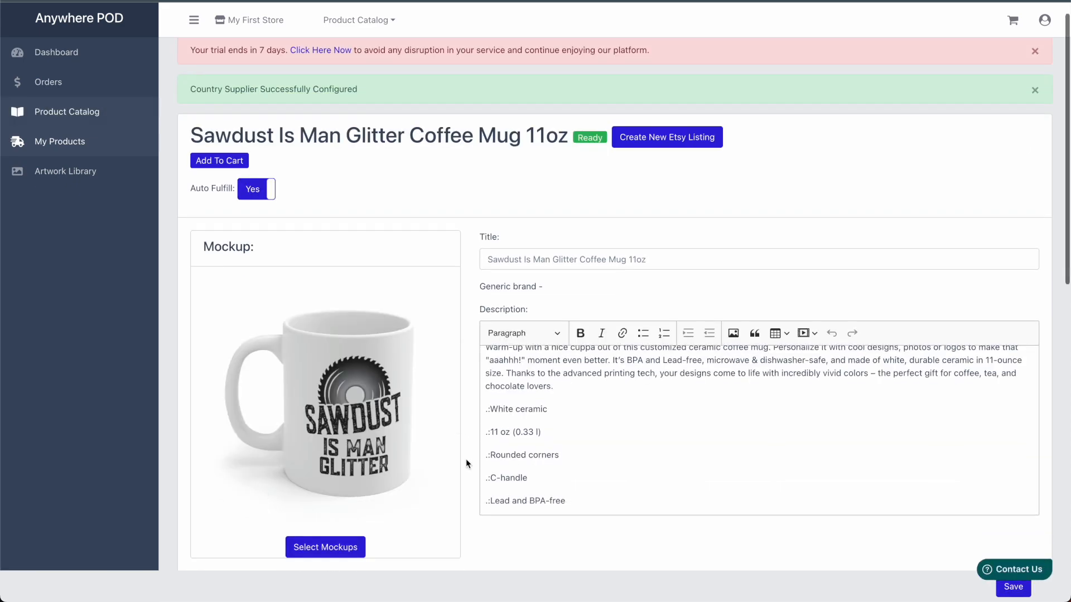
Step: Scroll to the Suppliers table to confirm the Harrier row
{"action": "scroll", "scroll_direction": "down", "scroll_amount": 3}
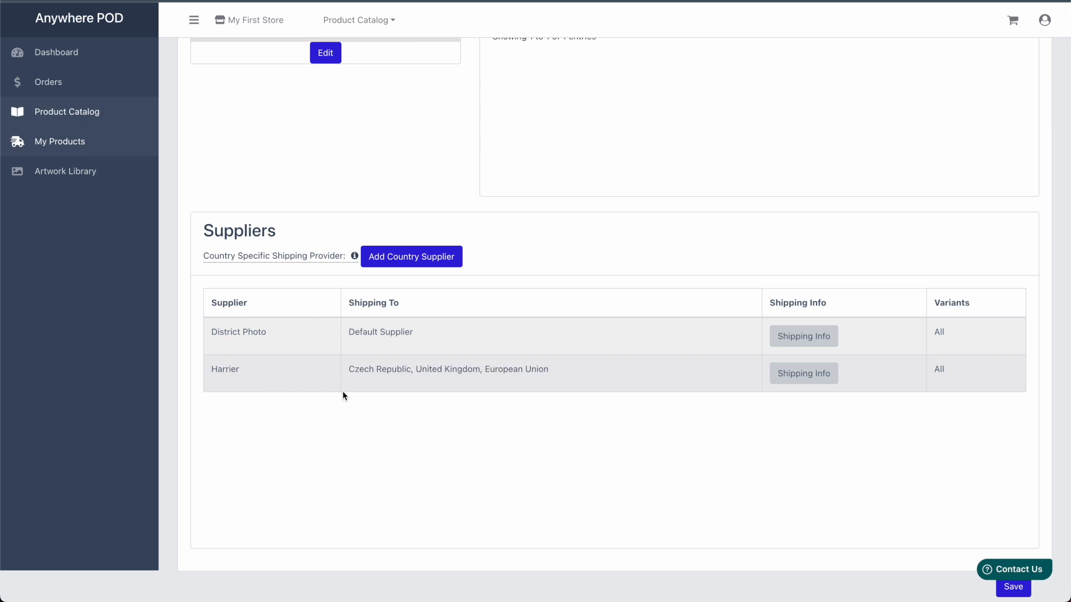
{"action": "mouse_move", "coordinate": [538, 373]}
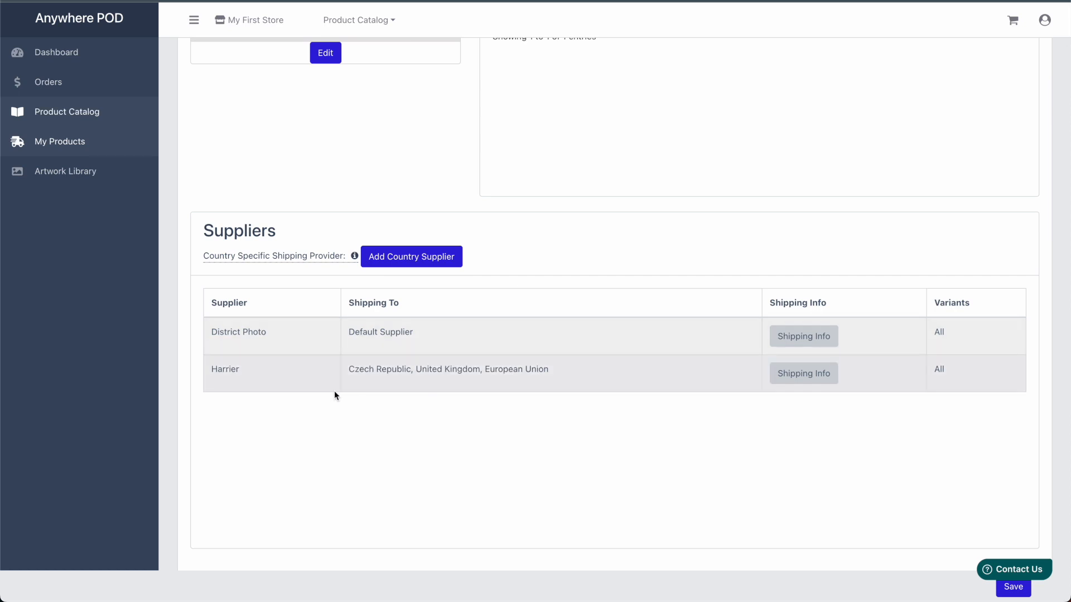
{"action": "mouse_move", "coordinate": [385, 395]}
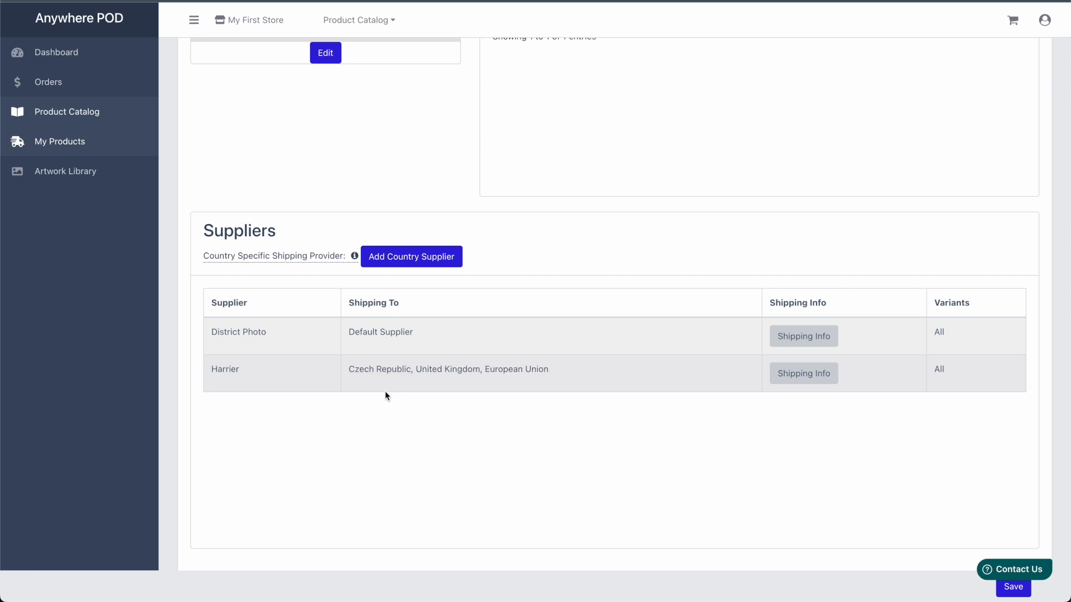
{"action": "mouse_move", "coordinate": [429, 265]}
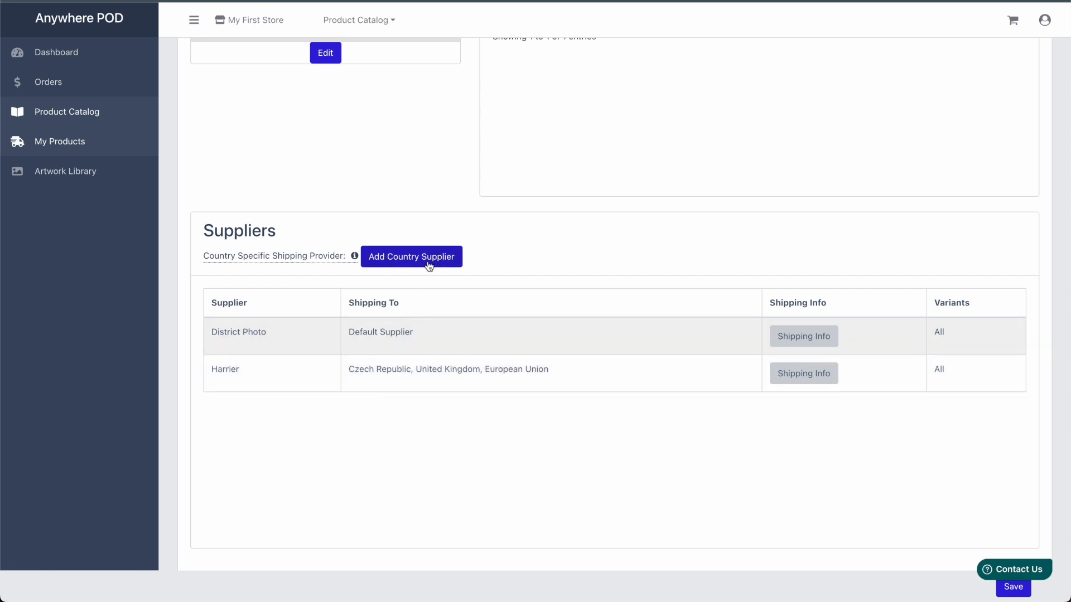
Step: Begin a second country-specific supplier entry for Prima Printing in Australia
{"action": "left_click", "coordinate": [411, 257]}
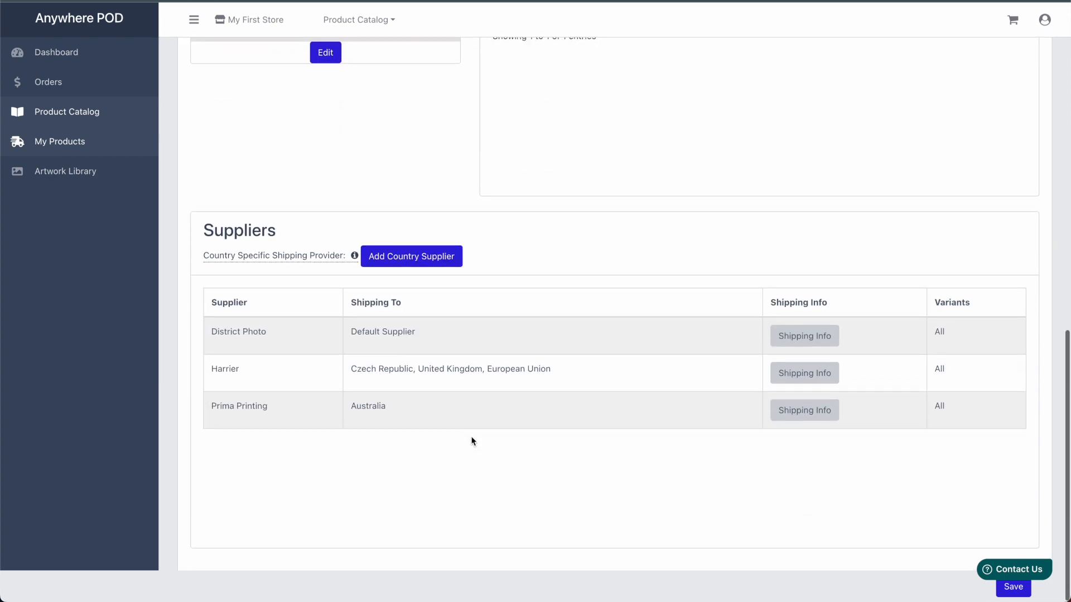
{"action": "mouse_move", "coordinate": [359, 447]}
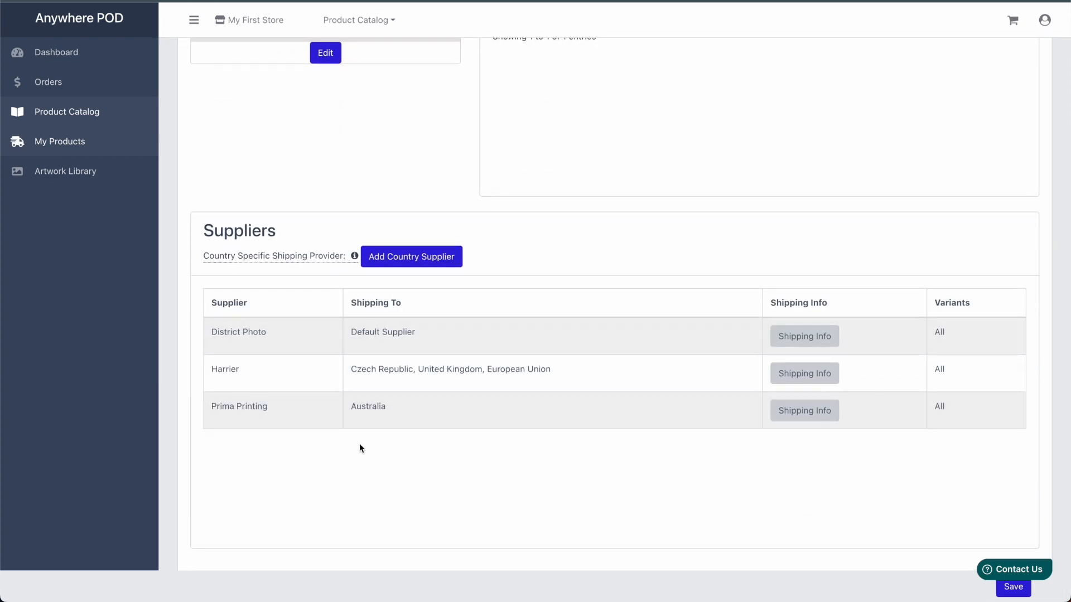
{"action": "mouse_move", "coordinate": [623, 326]}
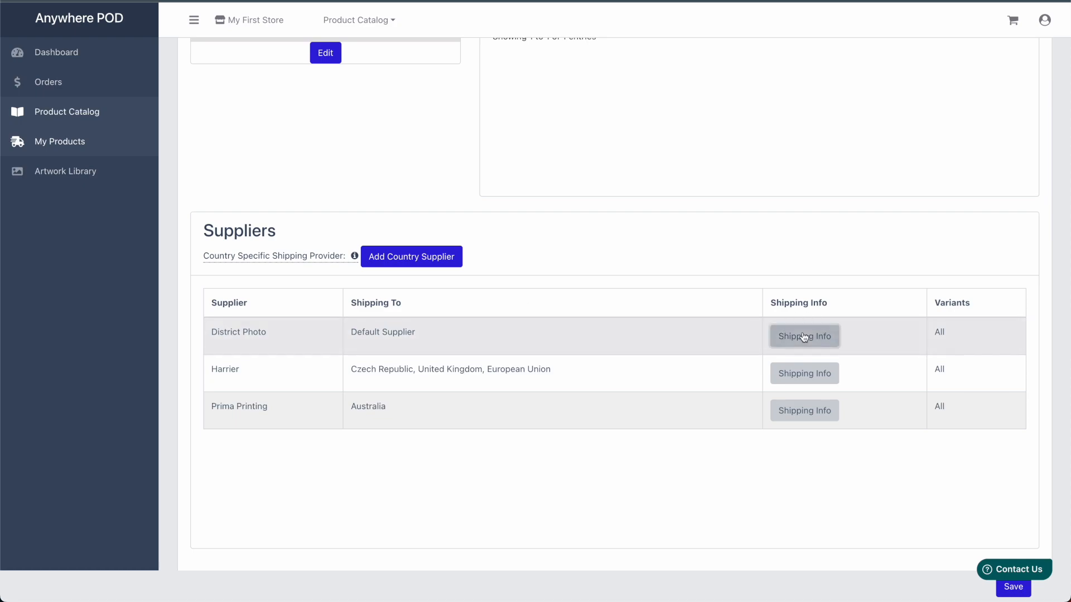
Step: Check District Photo's shipping rates, then create a new Etsy listing for the Sawdust mug
{"action": "left_click", "coordinate": [804, 335]}
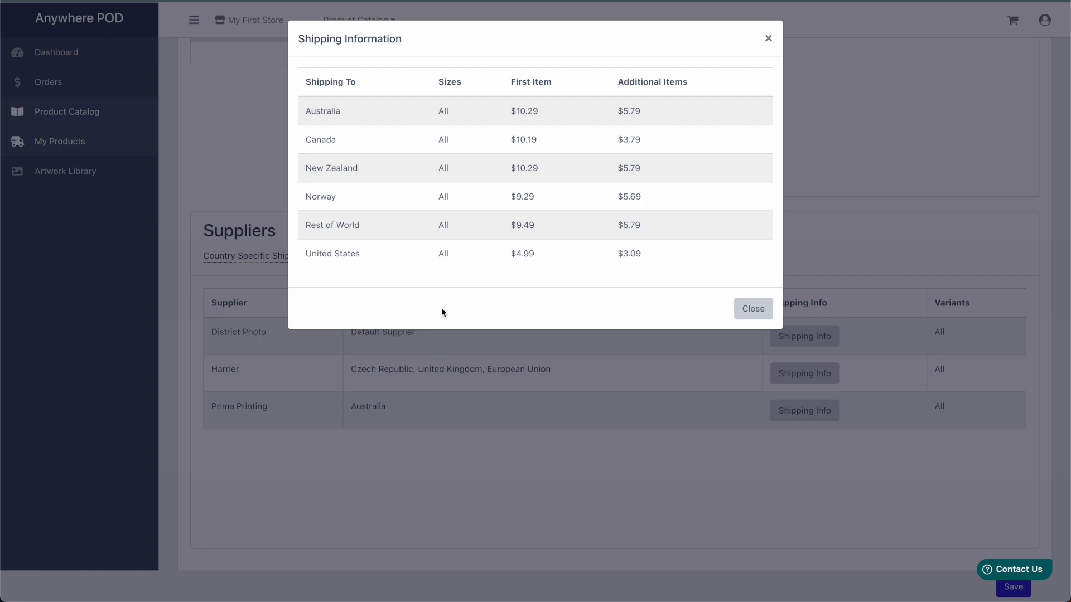
{"action": "left_click", "coordinate": [751, 309]}
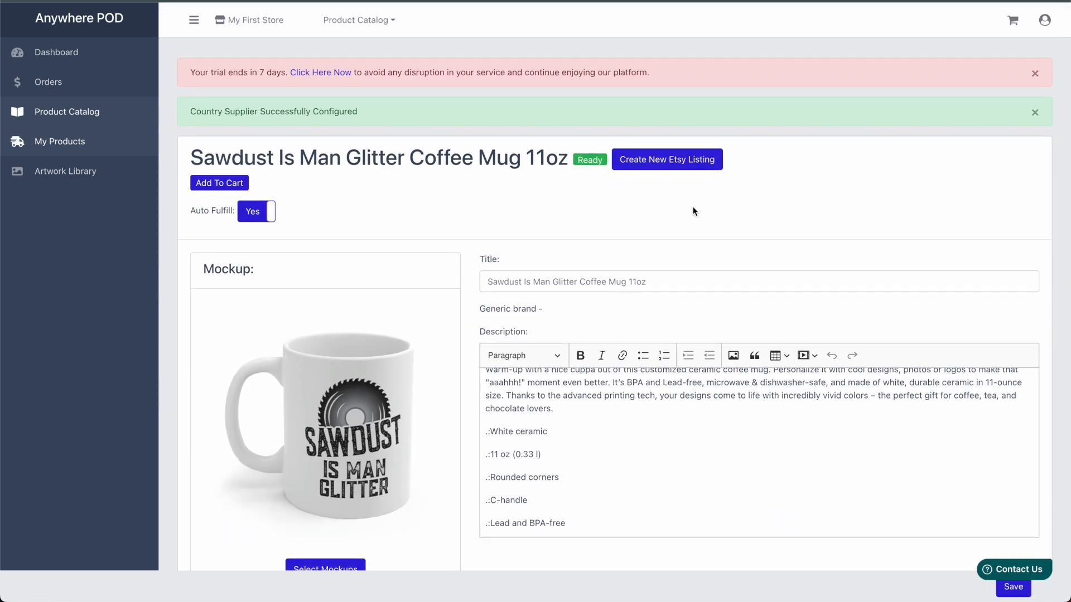
{"action": "left_click", "coordinate": [667, 159]}
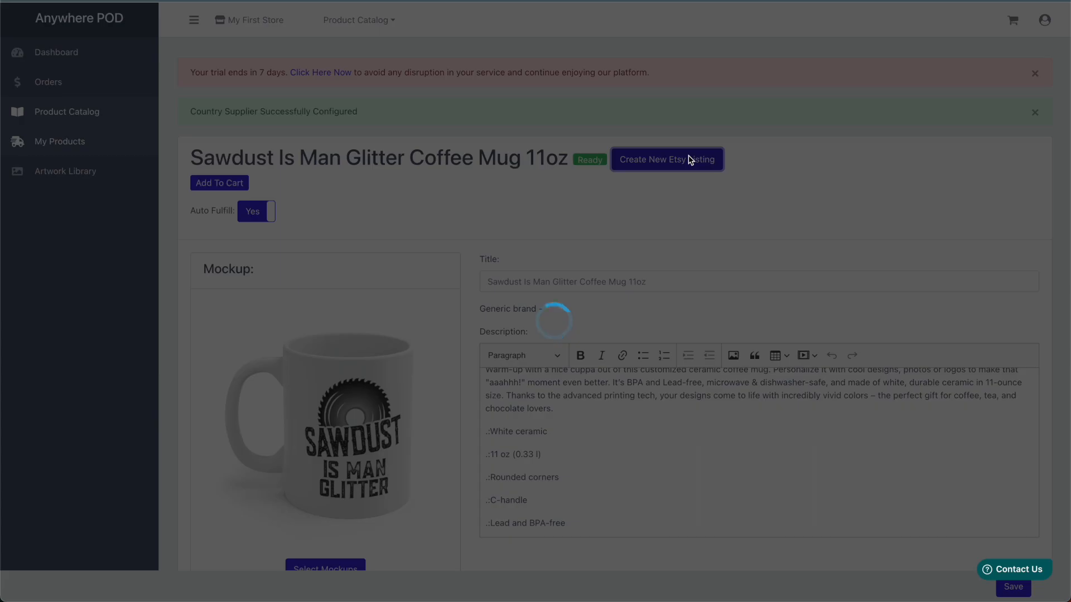
{"action": "left_click", "coordinate": [666, 159]}
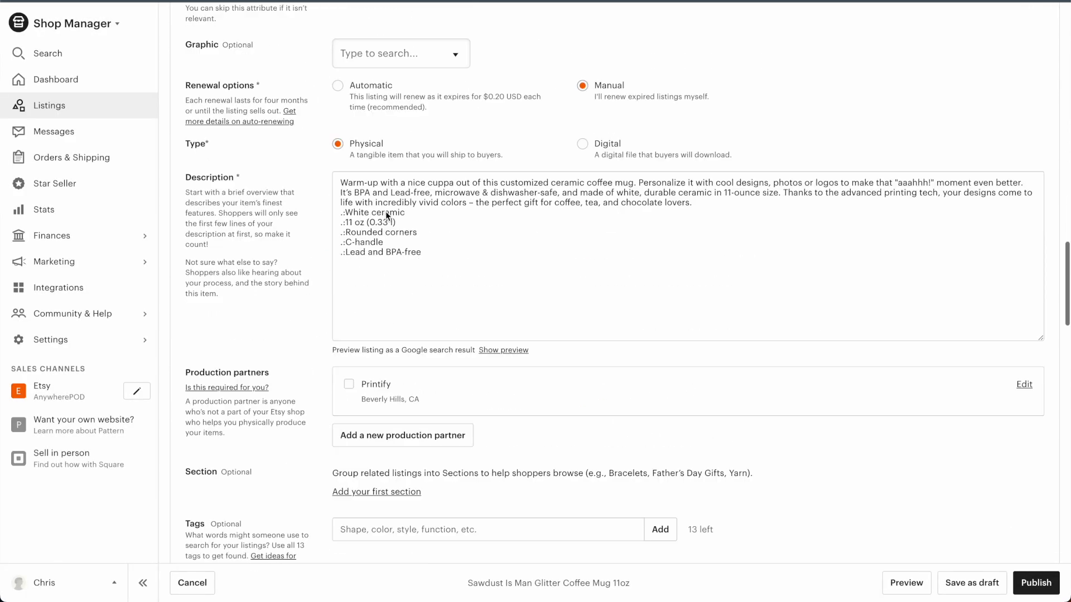
{"action": "scroll", "scroll_direction": "down", "scroll_amount": 3}
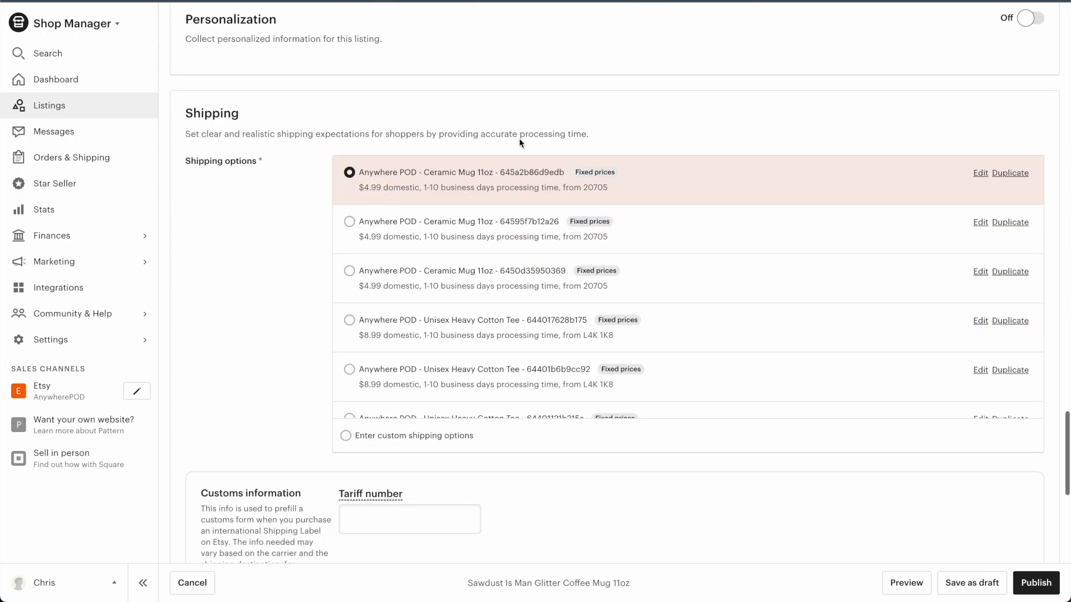
Step: Review the Anywhere POD Ceramic Mug 11oz profile's per-country rates, including Australia, through Everywhere else
{"action": "left_click", "coordinate": [979, 173]}
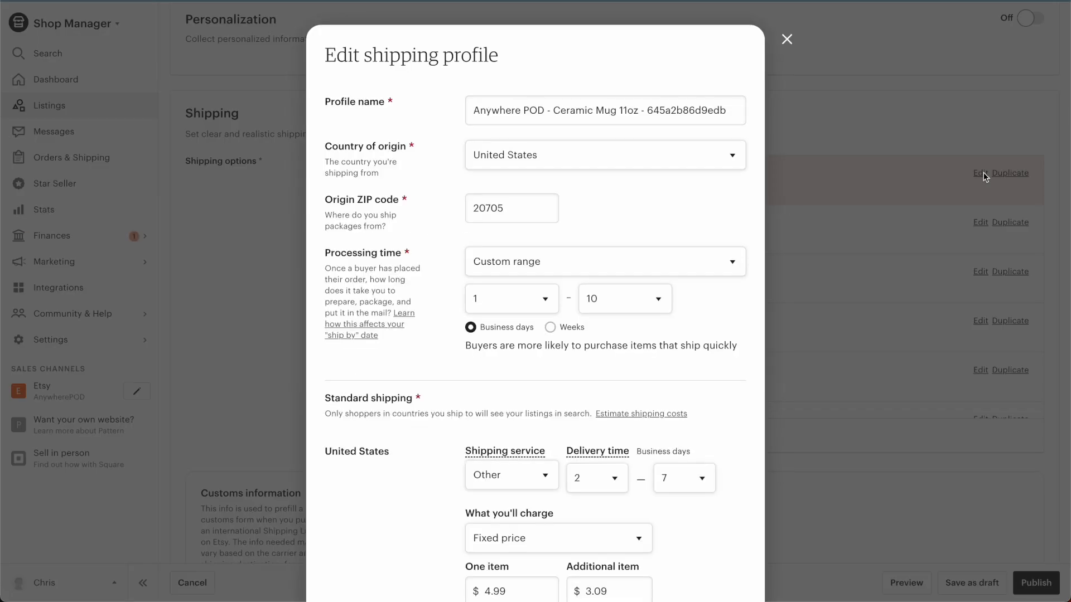
{"action": "scroll", "scroll_direction": "down", "scroll_amount": 3}
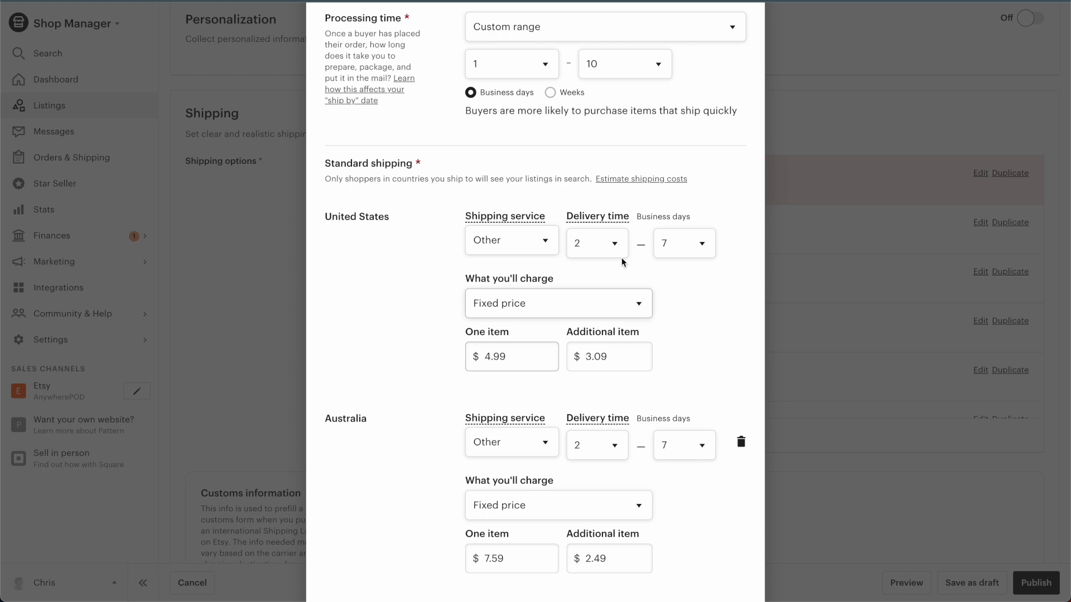
{"action": "scroll", "scroll_direction": "down", "scroll_amount": 3}
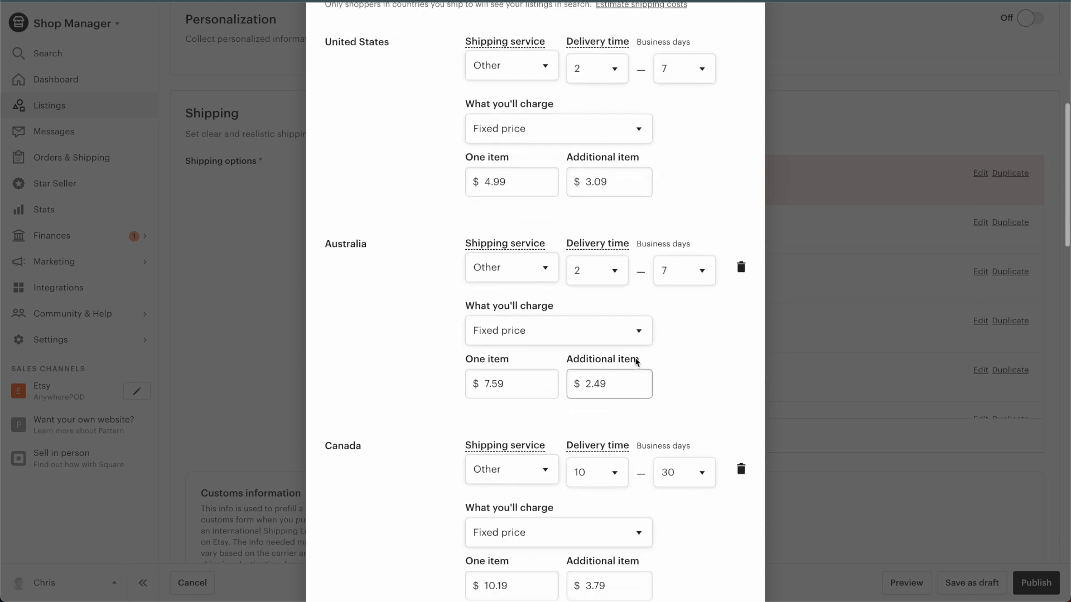
{"action": "double_click", "coordinate": [345, 244]}
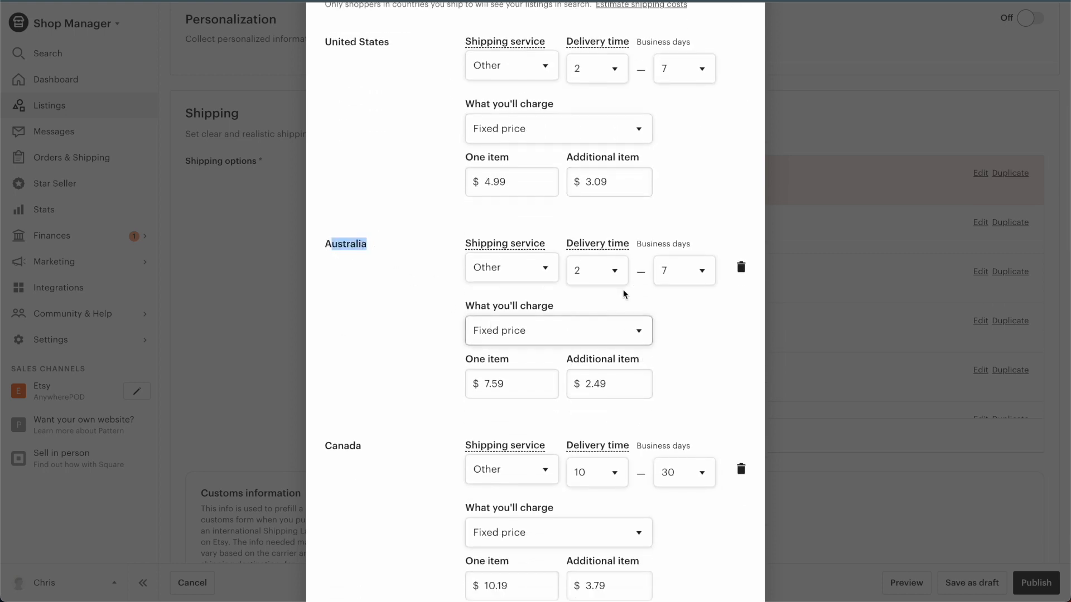
{"action": "scroll", "scroll_direction": "down", "scroll_amount": 3}
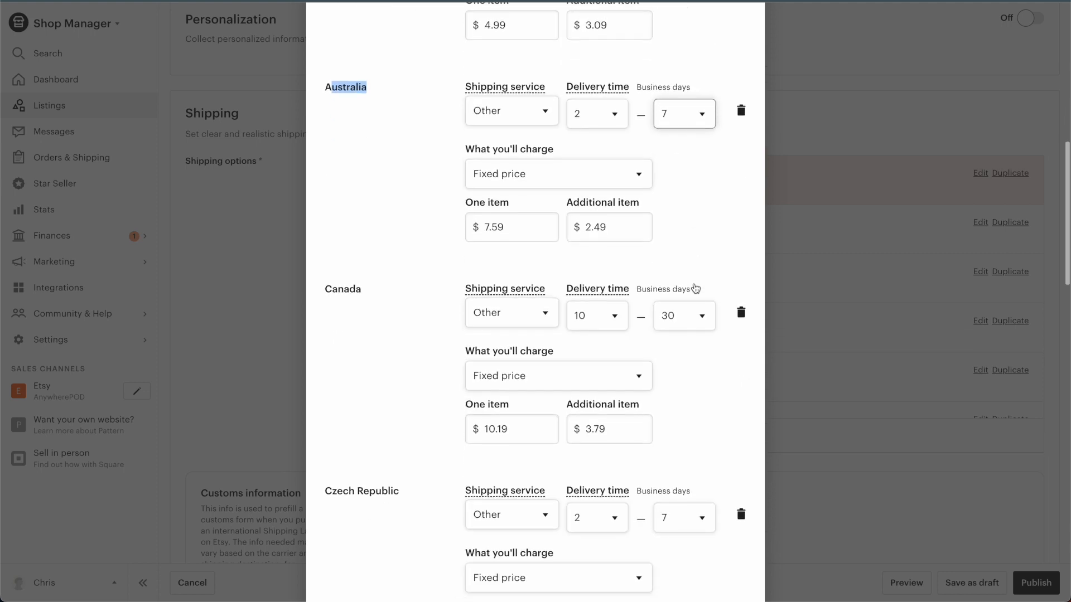
{"action": "scroll", "scroll_direction": "down", "scroll_amount": 3}
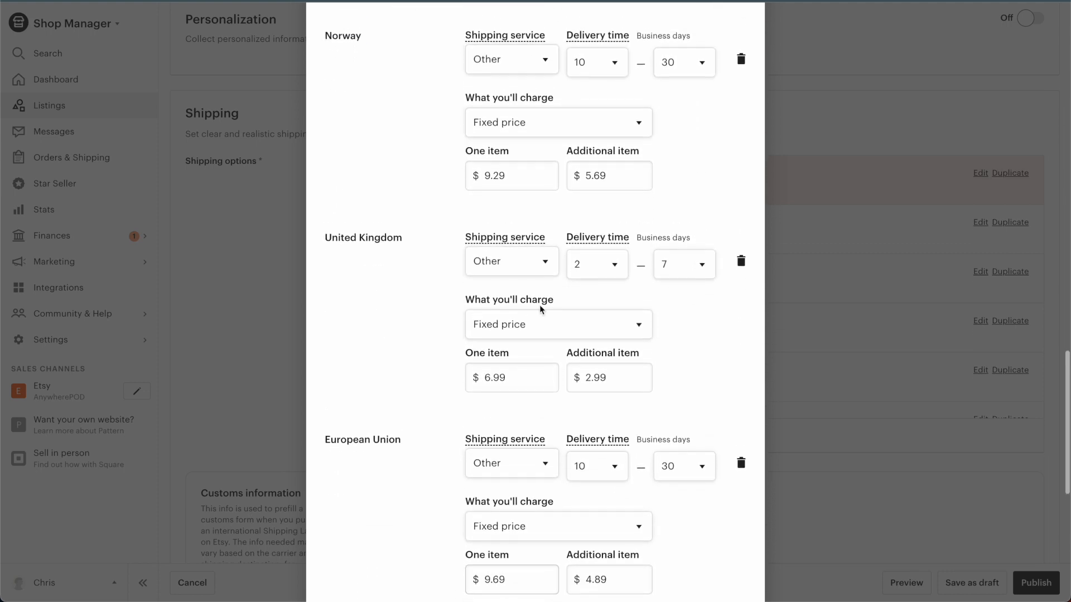
{"action": "scroll", "scroll_direction": "down", "scroll_amount": 3}
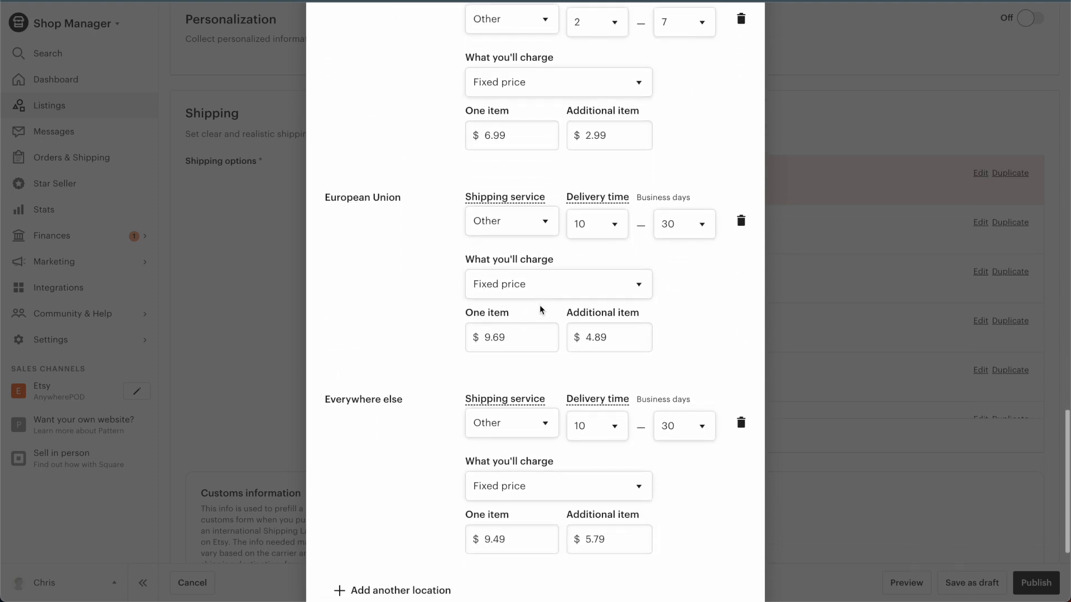
{"action": "scroll", "scroll_direction": "down", "scroll_amount": 3}
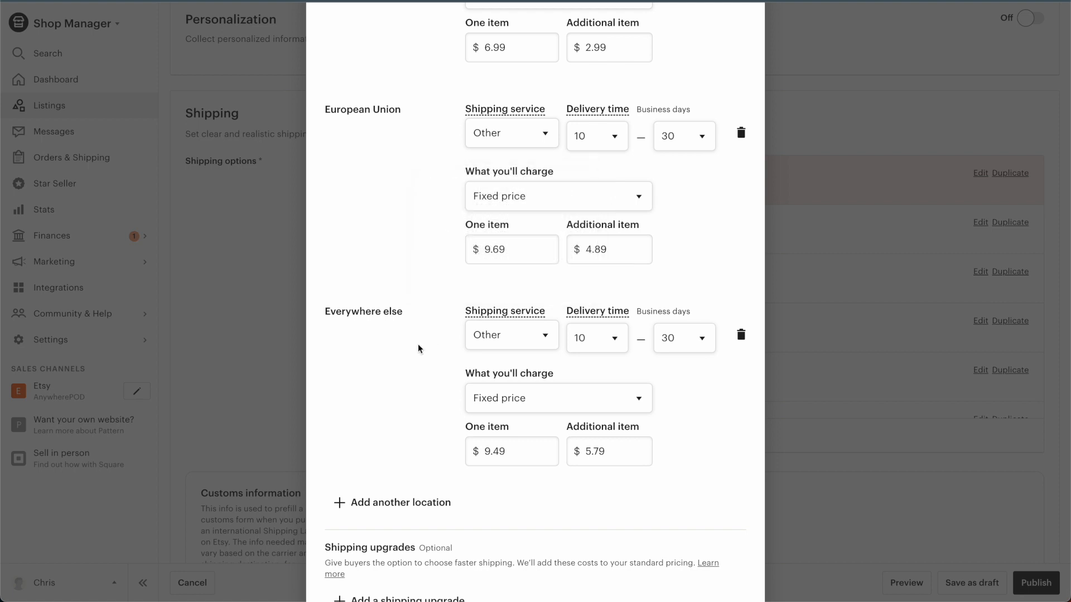